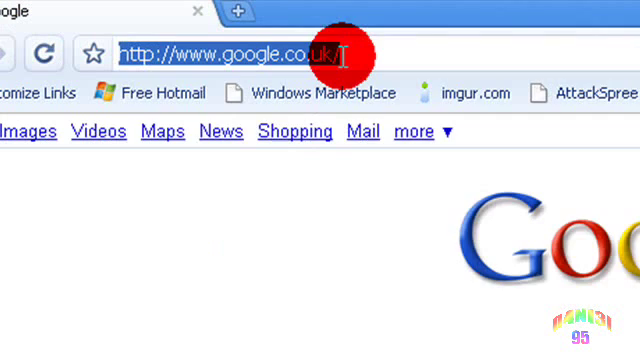
Enter the DVD Decrypter website address in Chrome's address bar
{"action": "type", "text": "www.dvddecrypter.or"}
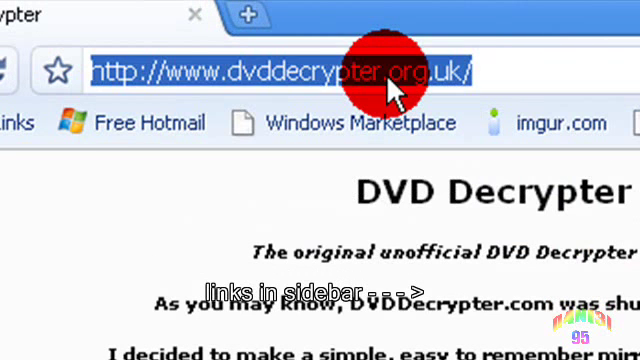
{"action": "type", "text": "www.soft"}
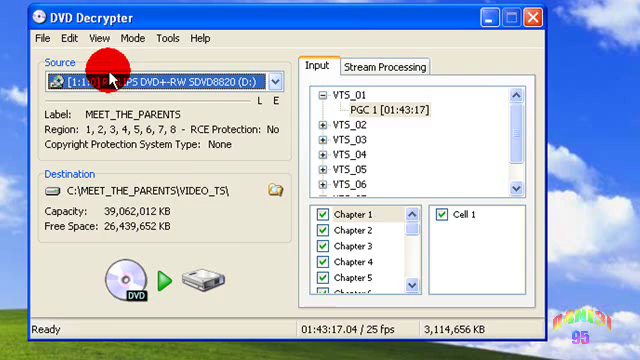
Select the DVD drive holding MEET_THE_PARENTS as DVD Decrypter's source
{"action": "left_click", "coordinate": [133, 38]}
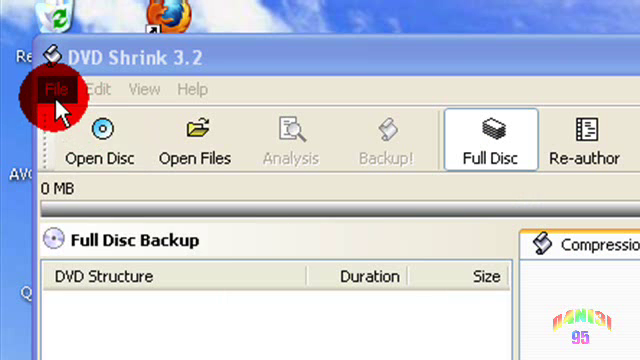
Open the MEET_THE_PARENTS.ISO image from the Desktop via File > Open Image
{"action": "left_click", "coordinate": [58, 89]}
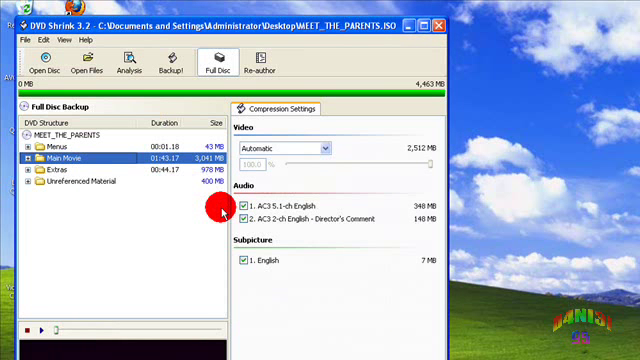
Select the MEET_THE_PARENTS root entry in the DVD Structure tree
{"action": "left_click", "coordinate": [90, 131]}
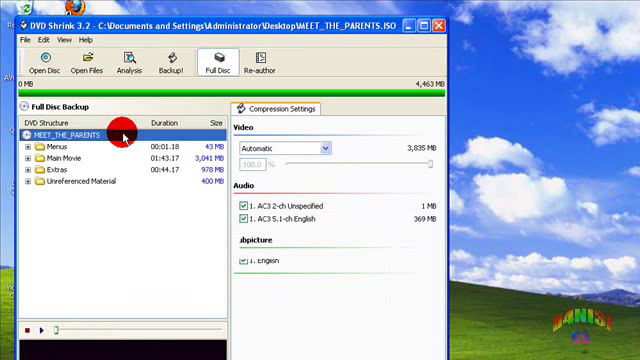